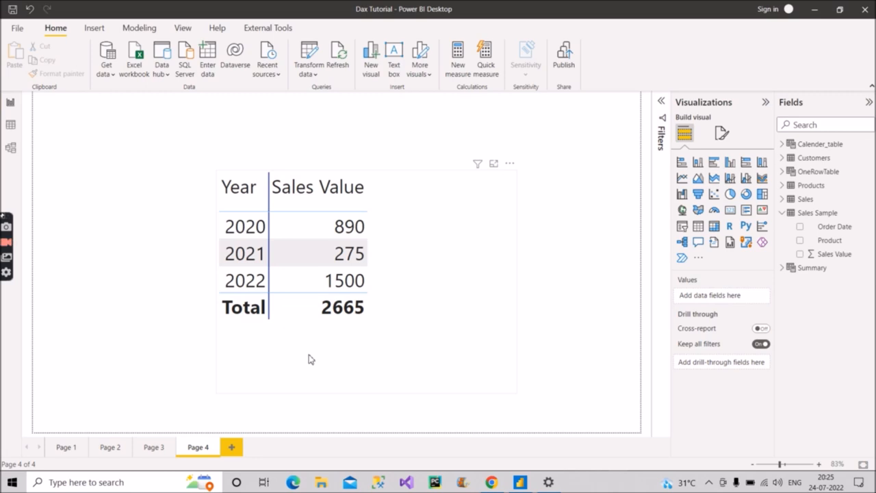
pyautogui.moveTo(217, 299)
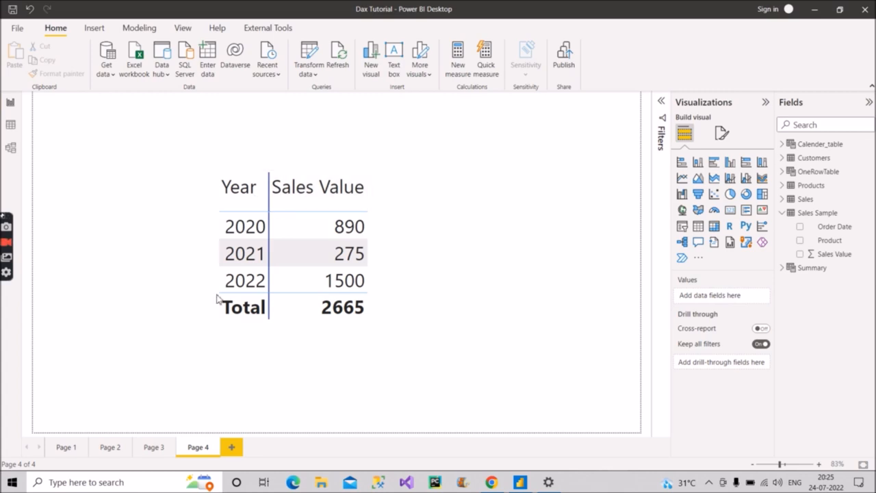
# Step: Show the Sales Sample table's seven rows of Product, Order Date and Sales Value in Data view
pyautogui.click(244, 252)
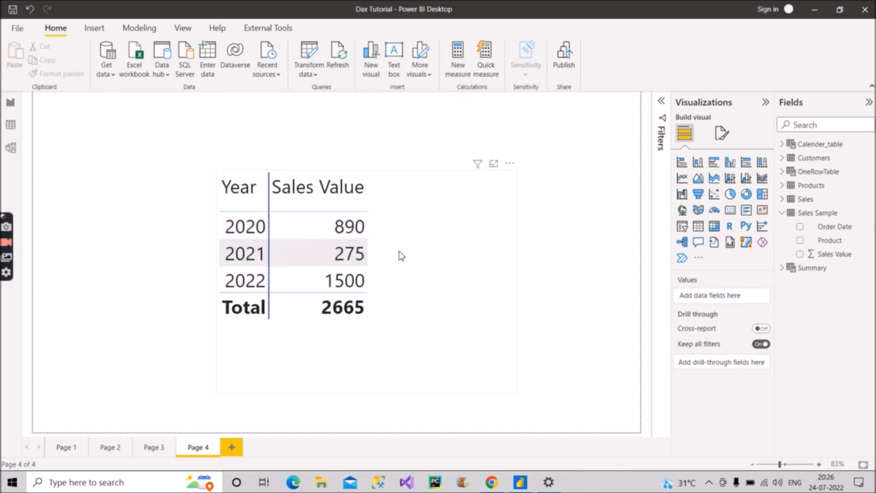
pyautogui.moveTo(367, 248)
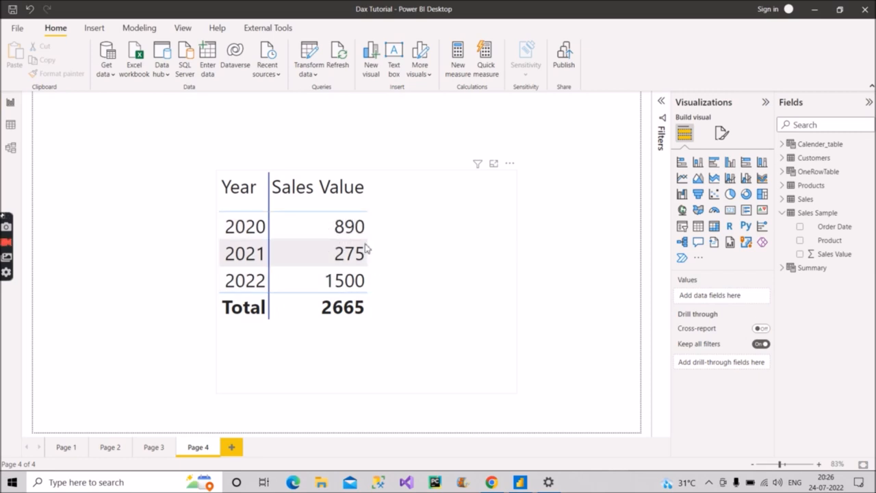
pyautogui.moveTo(387, 260)
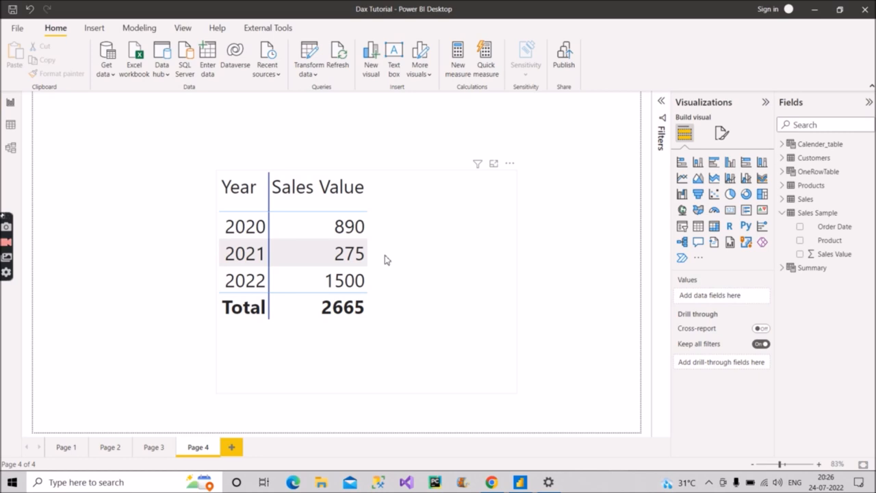
pyautogui.moveTo(400, 263)
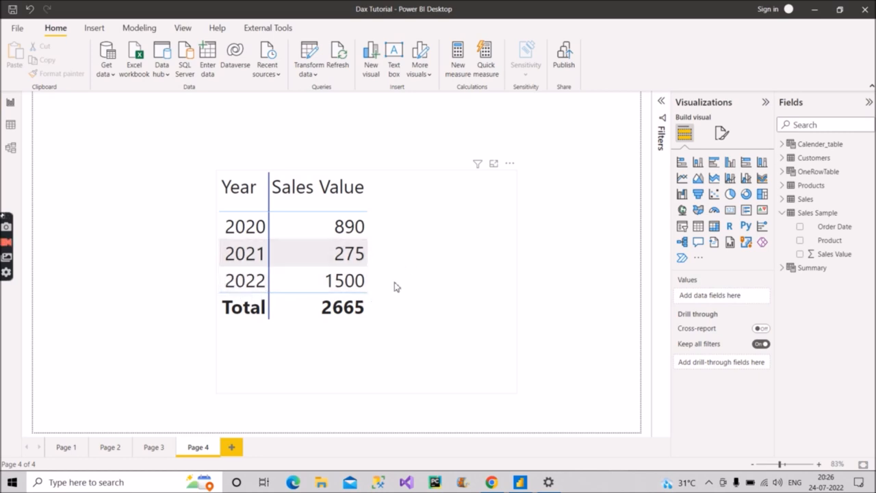
pyautogui.moveTo(404, 289)
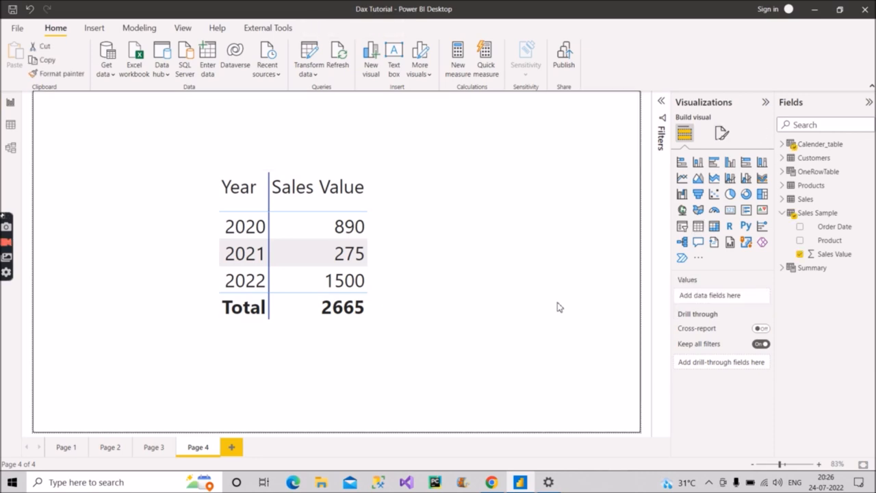
pyautogui.click(817, 213)
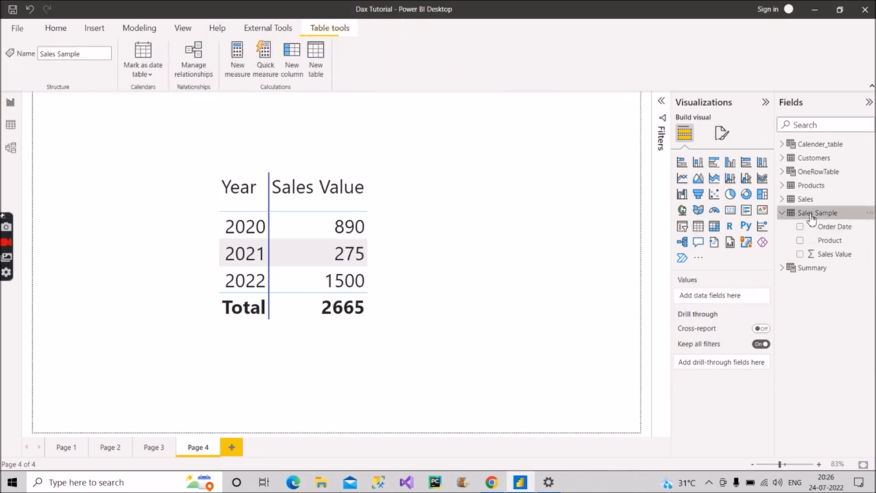
pyautogui.click(783, 213)
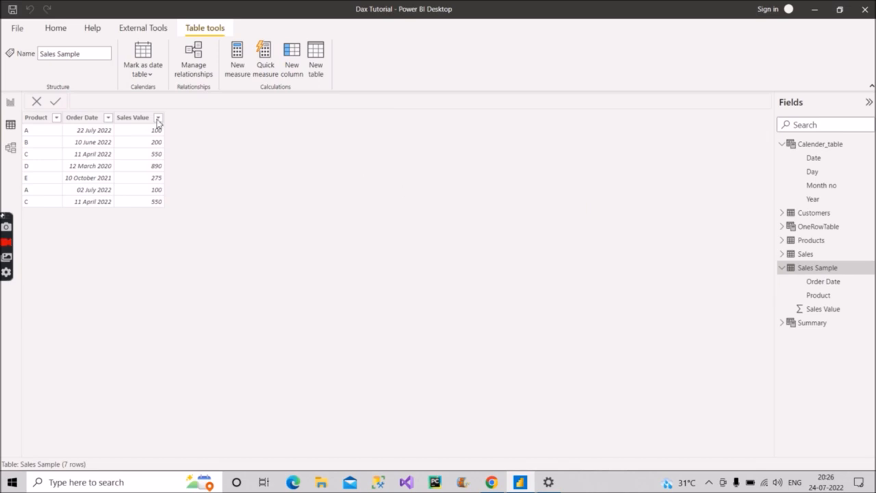
pyautogui.moveTo(34, 128)
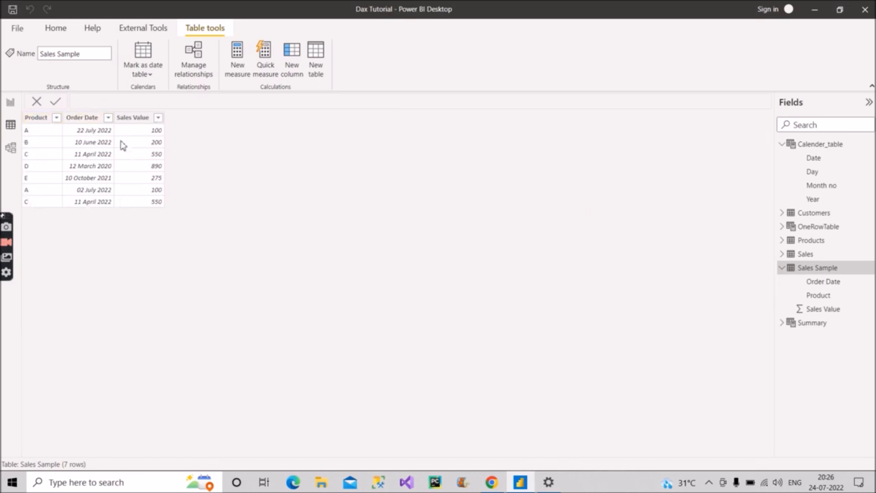
pyautogui.moveTo(127, 200)
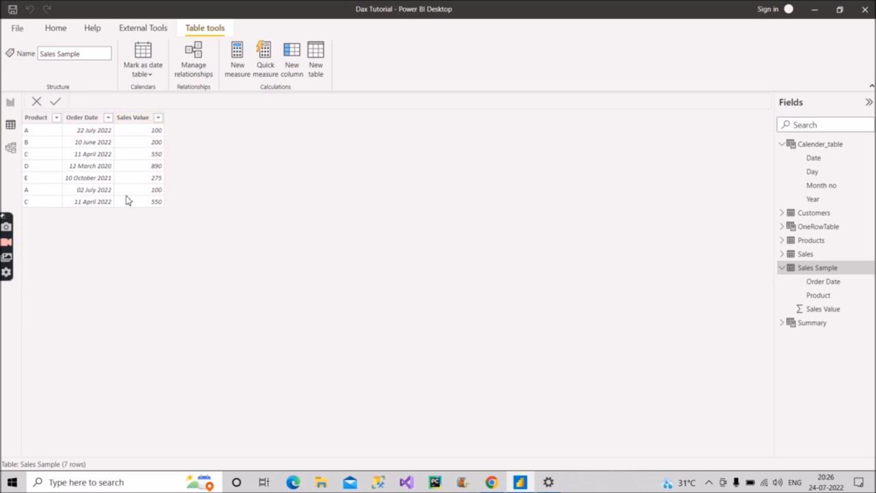
pyautogui.moveTo(214, 190)
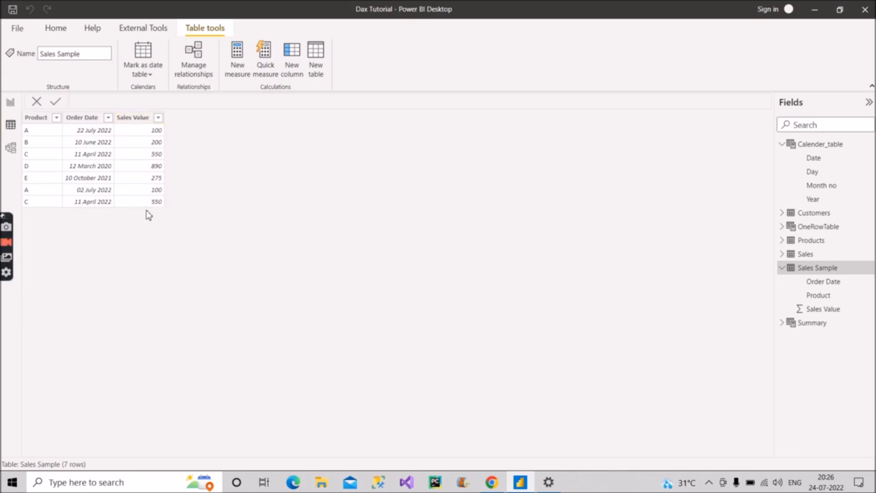
pyautogui.moveTo(213, 215)
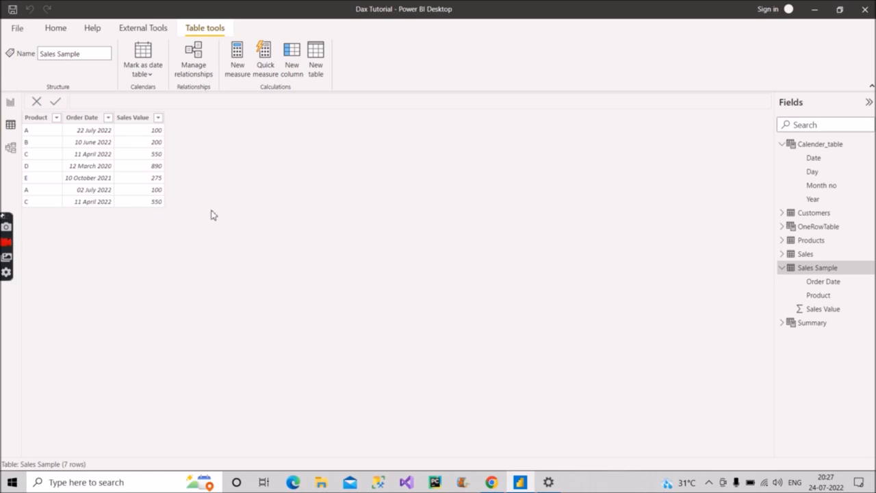
pyautogui.moveTo(809, 157)
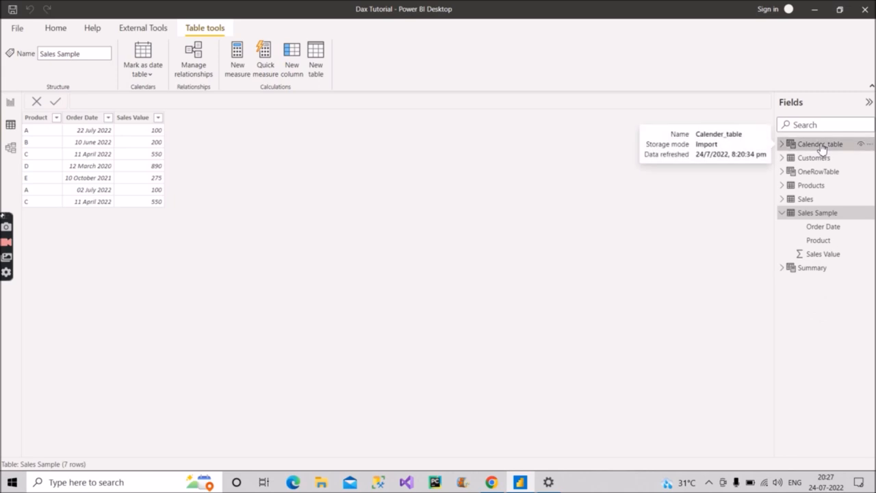
# Step: View Calender_table's 936 rows of Date, Year, Month no and Day from 01-01-2020
pyautogui.click(820, 143)
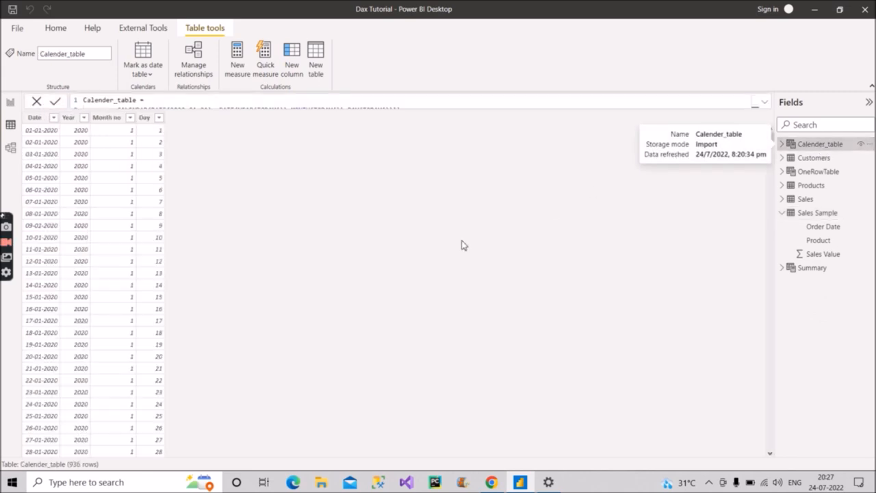
pyautogui.moveTo(380, 275)
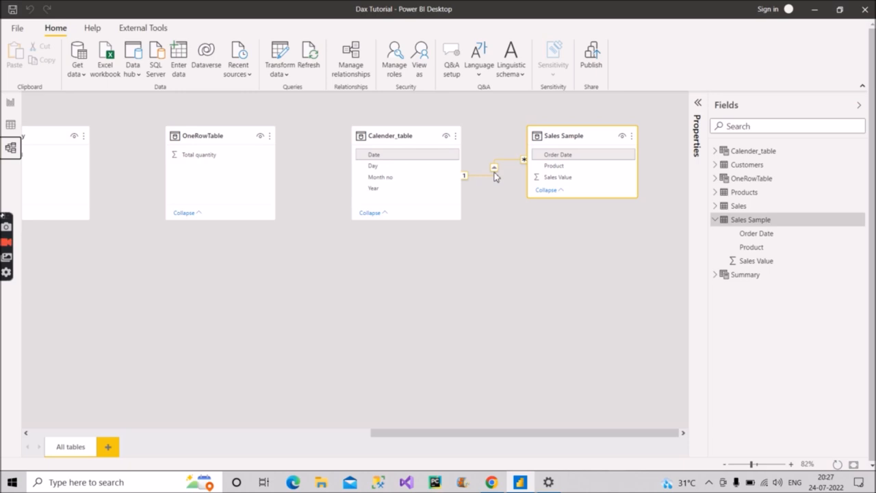
# Step: Return to the report page, select the Year and Sales Value table, and expand Sales Sample
pyautogui.click(10, 125)
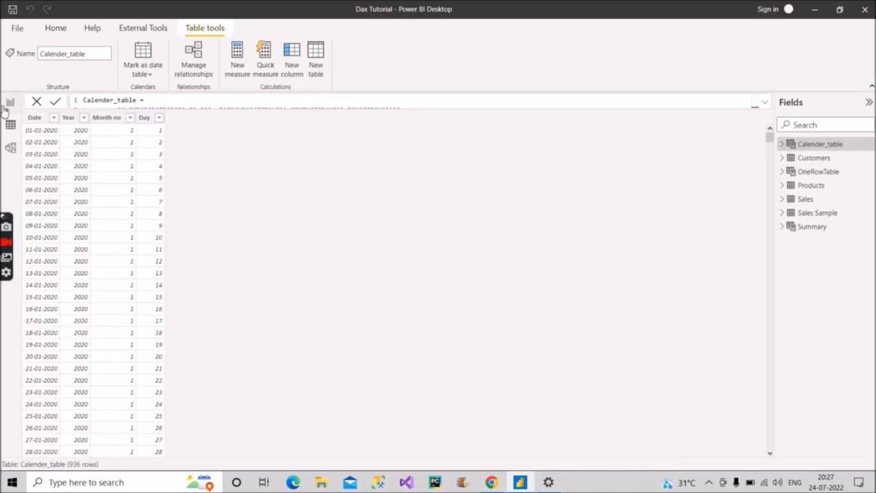
pyautogui.click(10, 101)
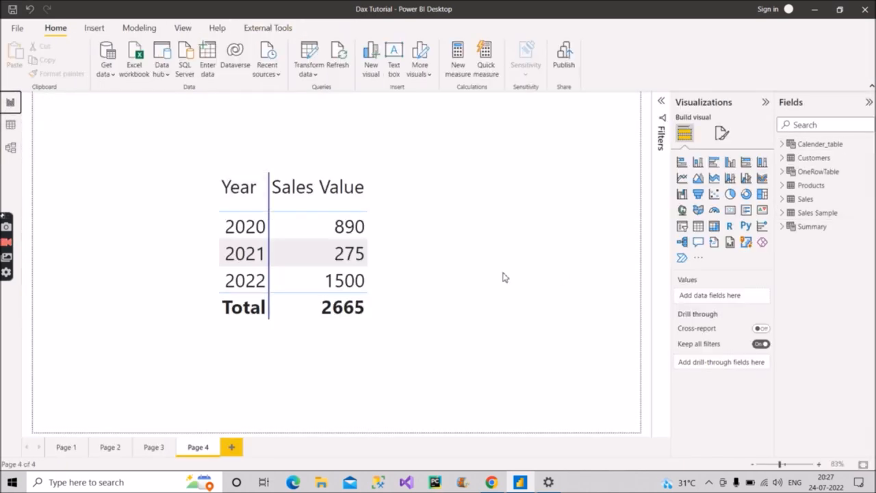
pyautogui.click(314, 253)
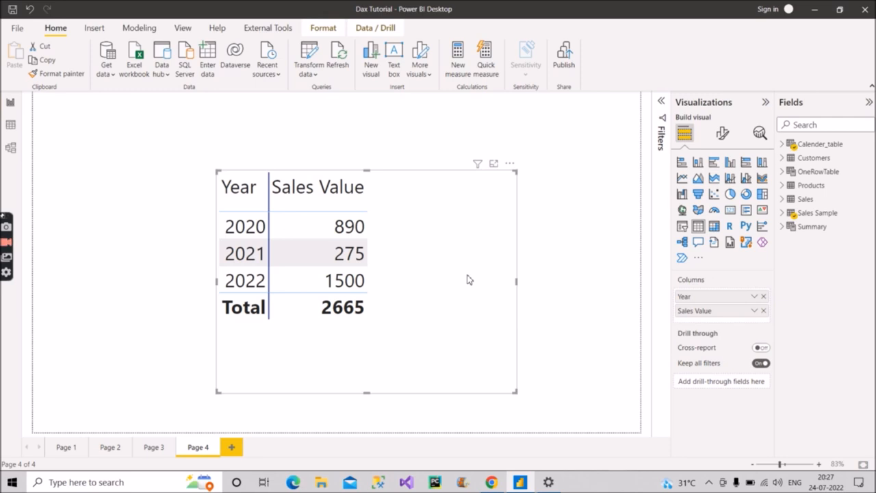
pyautogui.click(794, 212)
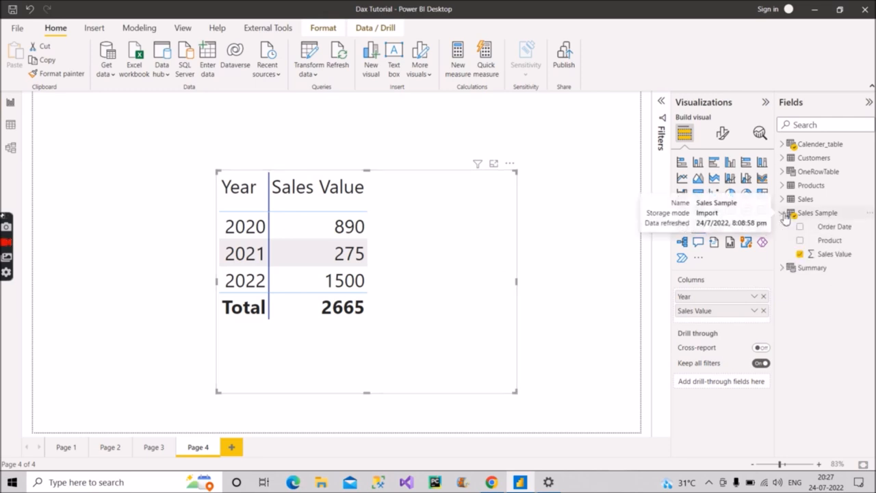
pyautogui.moveTo(758, 273)
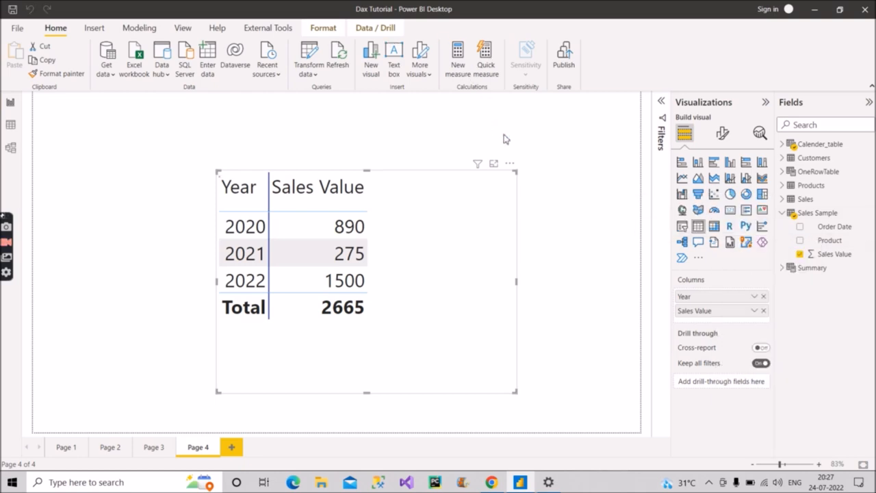
# Step: Start a new measure in Sales Sample, drafting 'Cumulative sales' and then clearing it
pyautogui.click(457, 55)
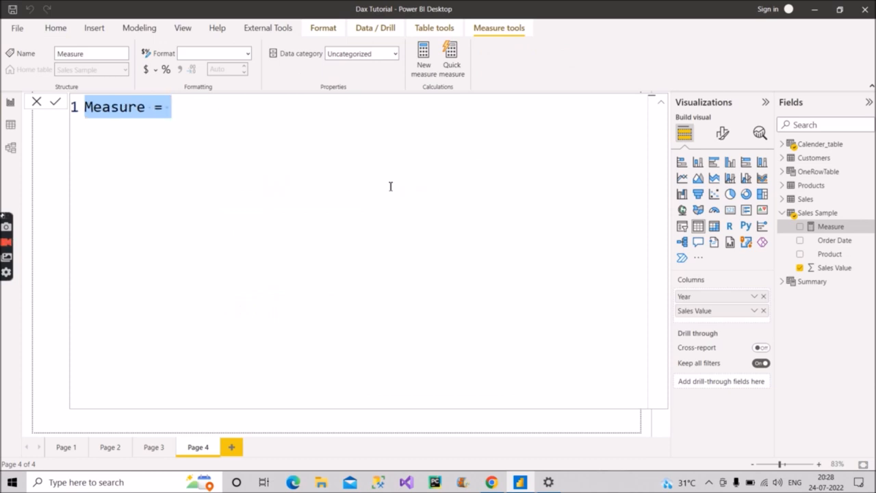
pyautogui.write('C')
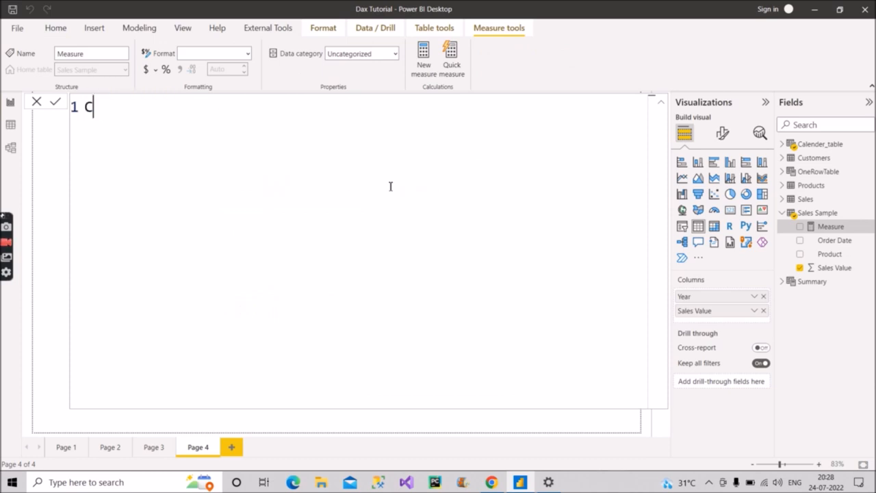
pyautogui.write('umulati')
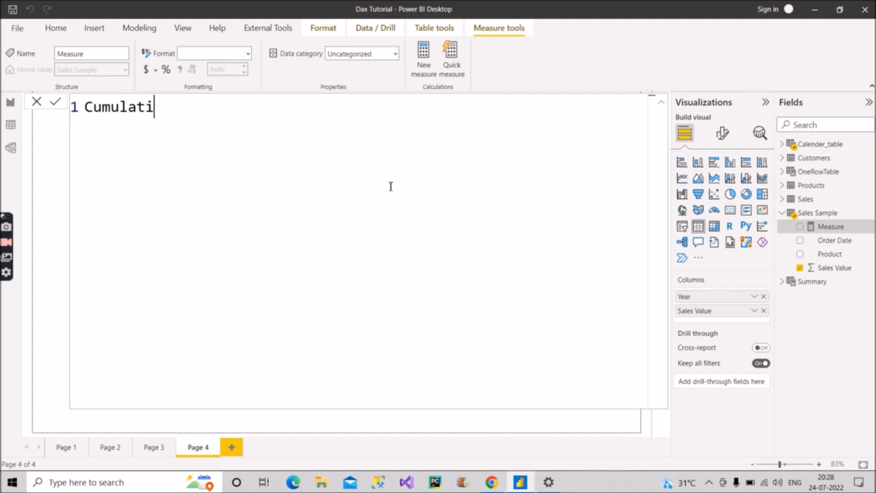
pyautogui.write('ve sales')
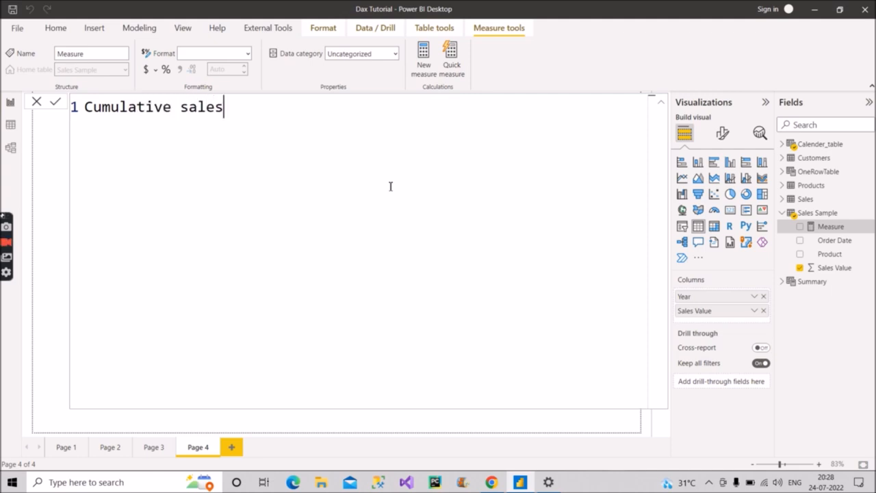
pyautogui.press('backspace')
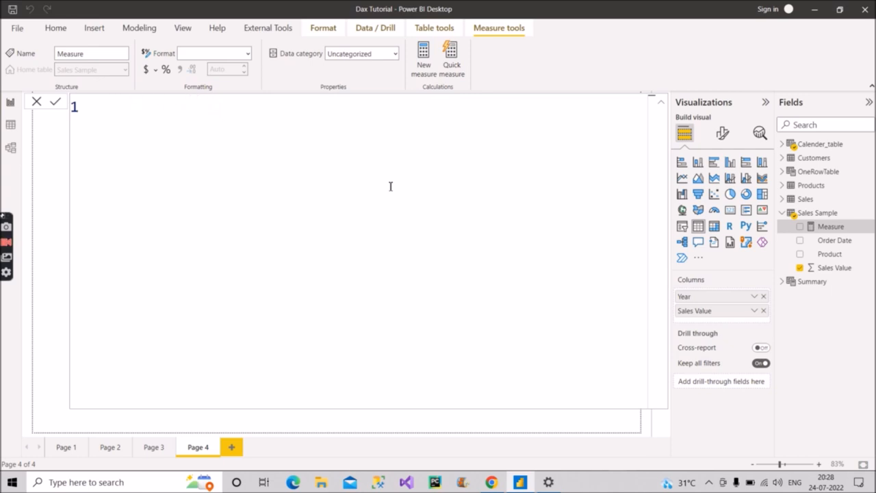
# Step: Write Running total = CALCULATE(SUM('Sales Sample'[Sales Value]), ready for a filter argument
pyautogui.write('Running')
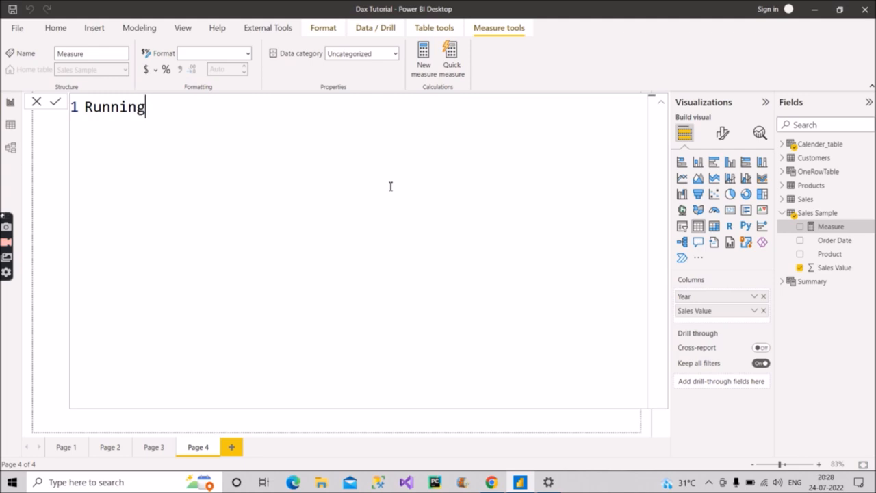
pyautogui.write('total =')
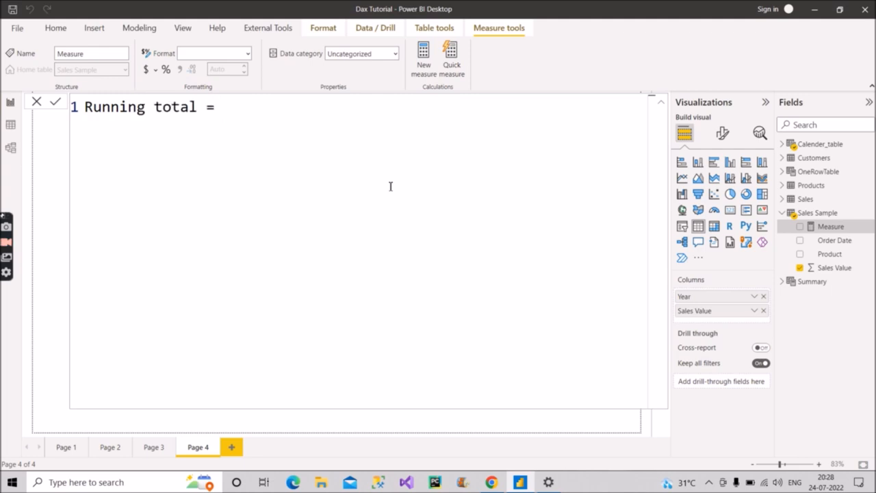
pyautogui.write('cal')
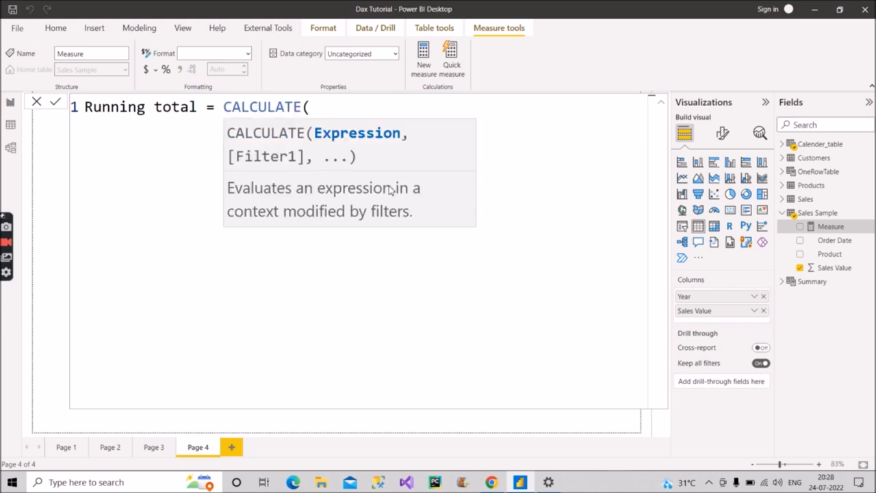
pyautogui.write('s')
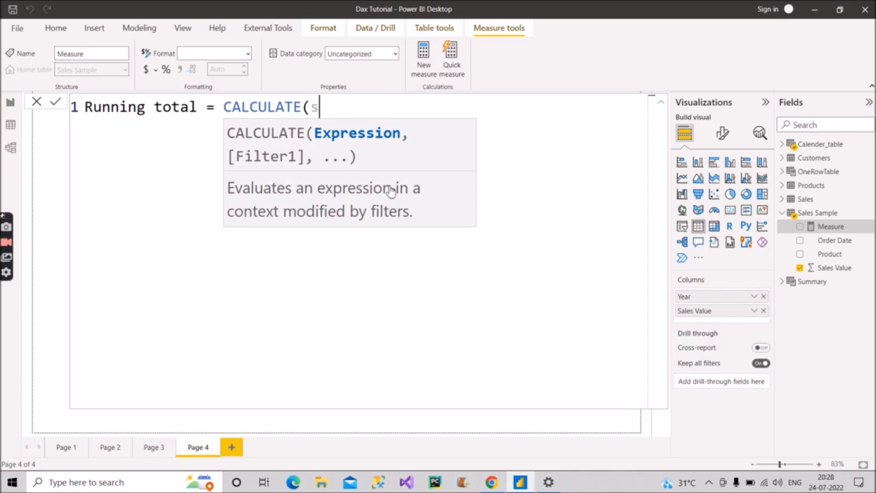
pyautogui.write('UM(')
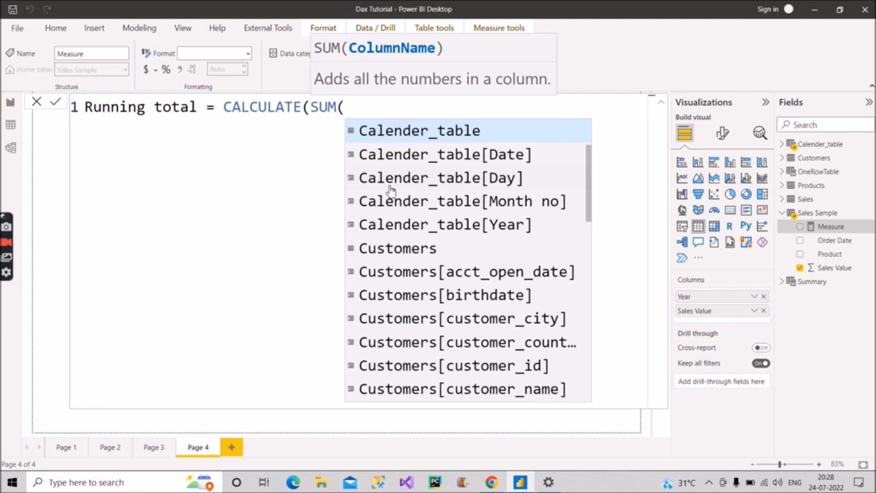
pyautogui.write('sales')
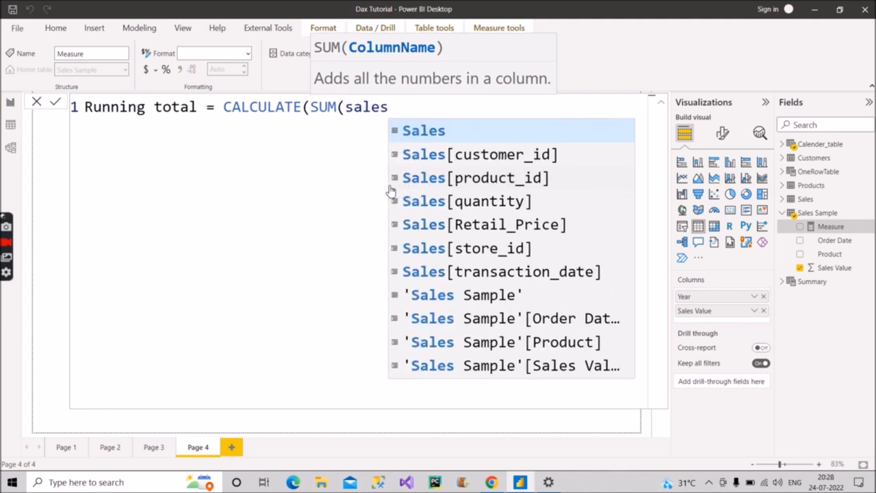
pyautogui.moveTo(466, 291)
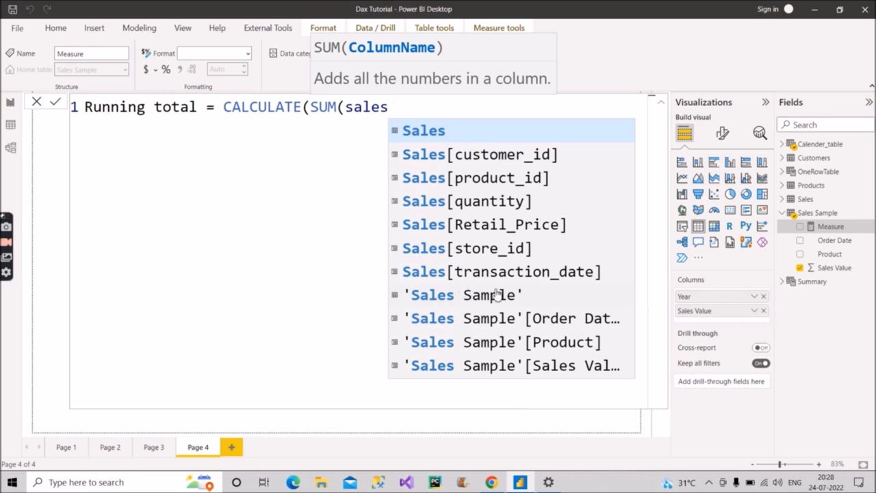
pyautogui.moveTo(551, 369)
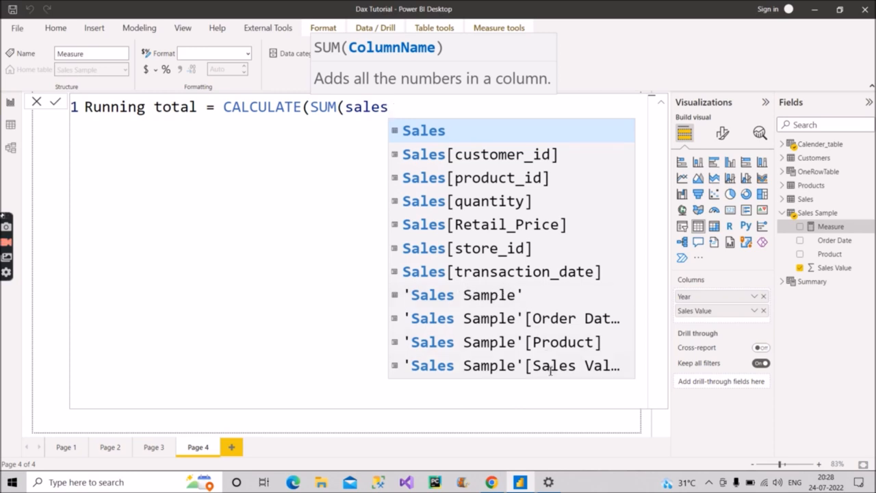
pyautogui.doubleClick(541, 365)
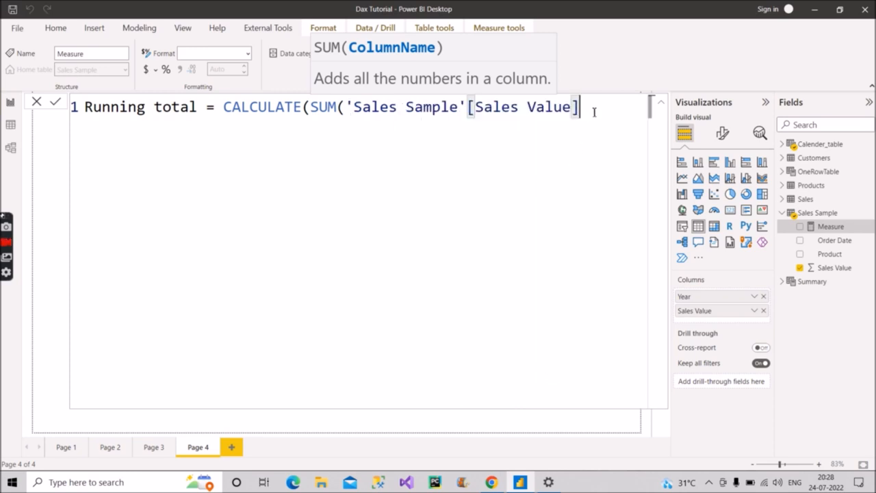
pyautogui.write(')')
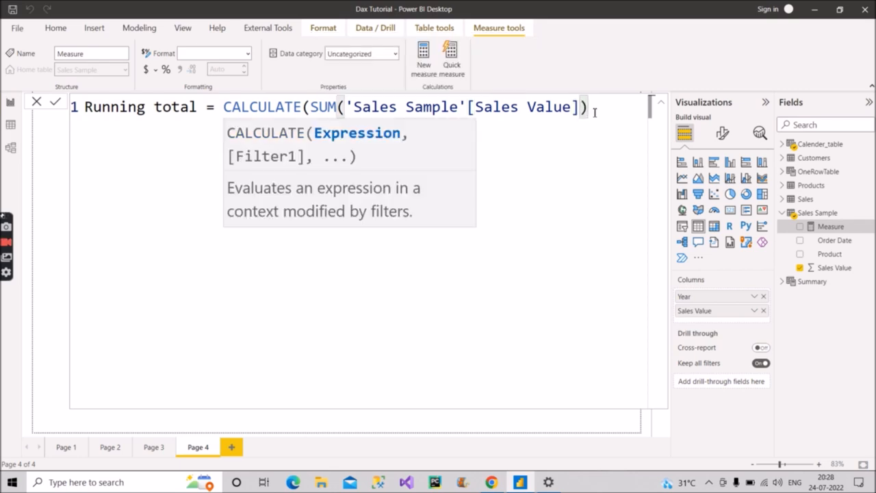
pyautogui.write(',')
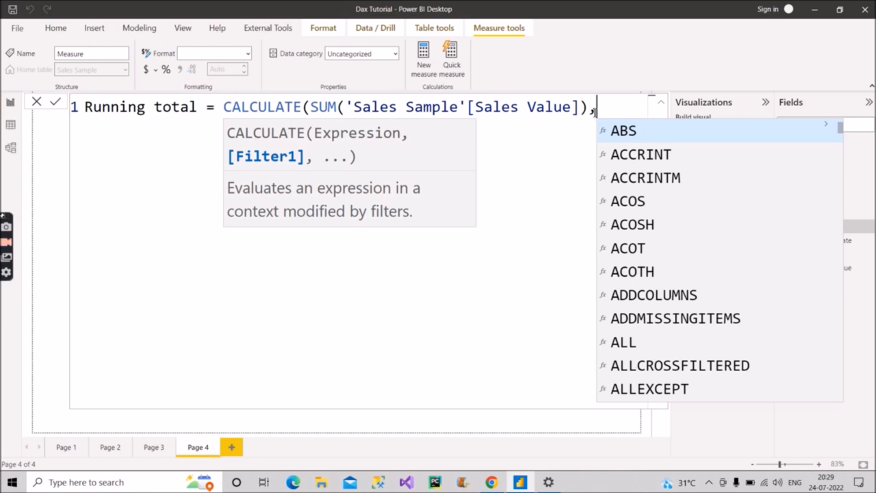
# Step: Add FILTER with Calender_table as the table being filtered
pyautogui.write('filter')
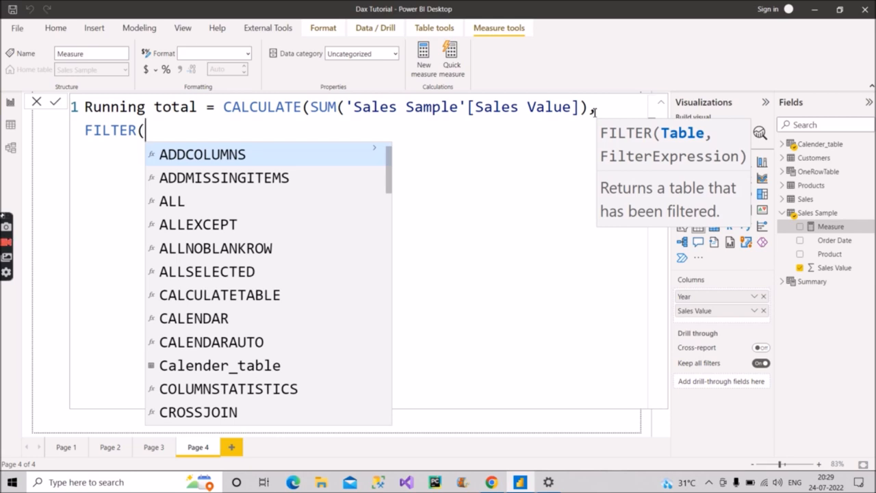
pyautogui.write('ca')
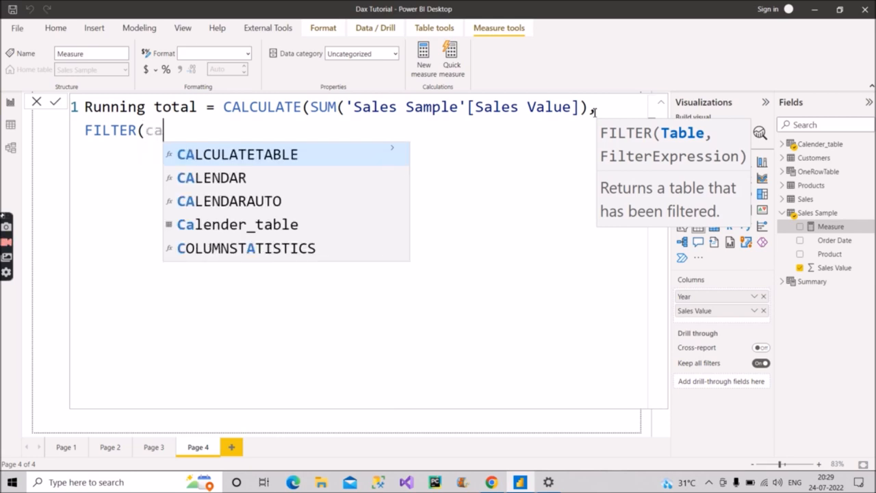
pyautogui.write('l')
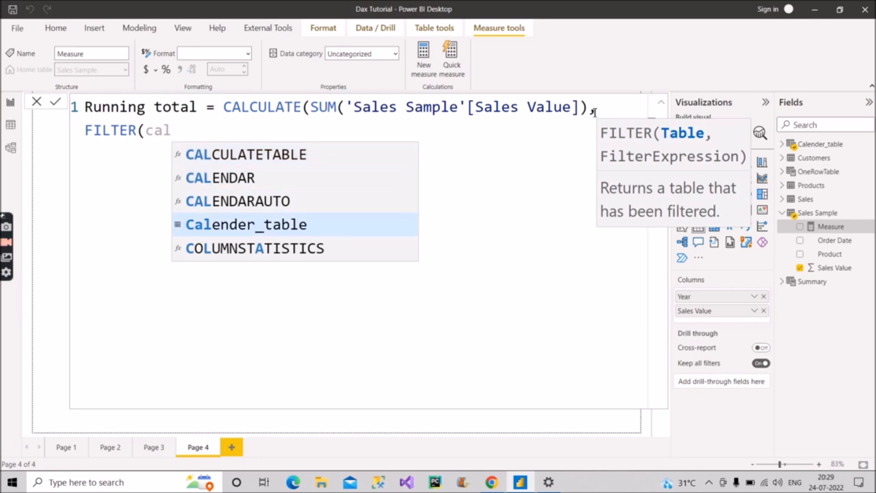
pyautogui.click(246, 224)
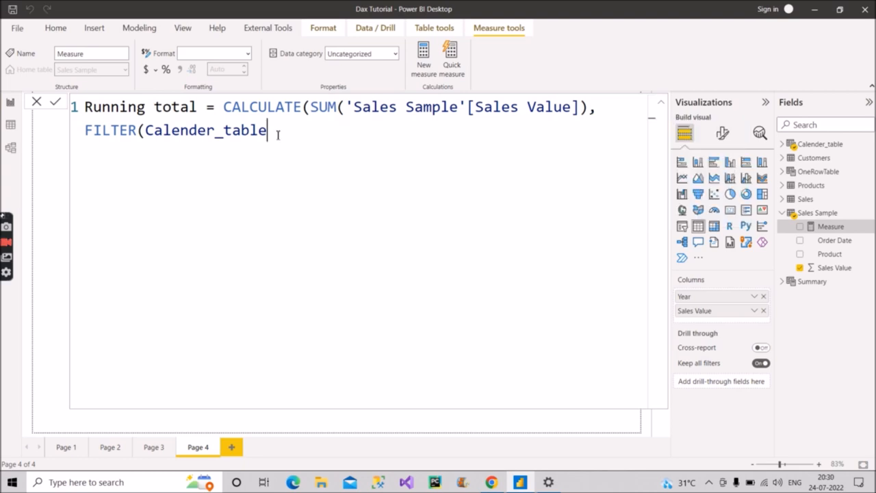
pyautogui.write(',')
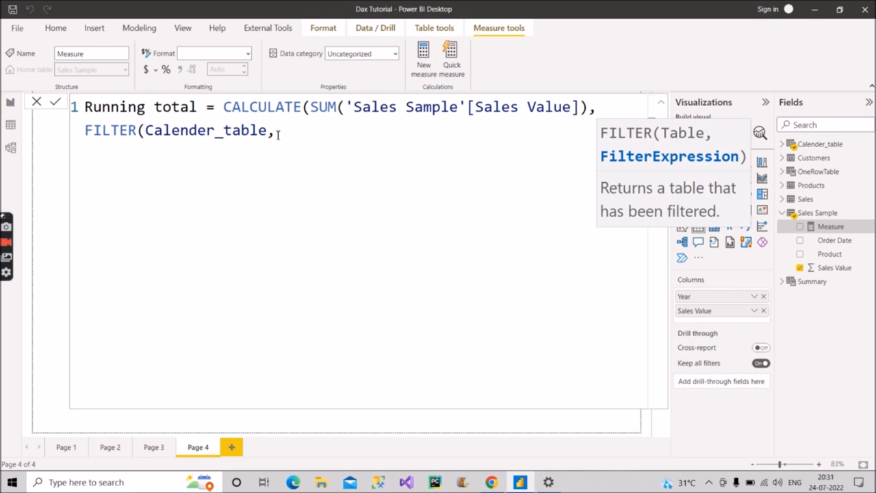
# Step: Add the condition Calender_table[Date] <= MAX(Calender_table[Date]) and close the parentheses
pyautogui.write('date')
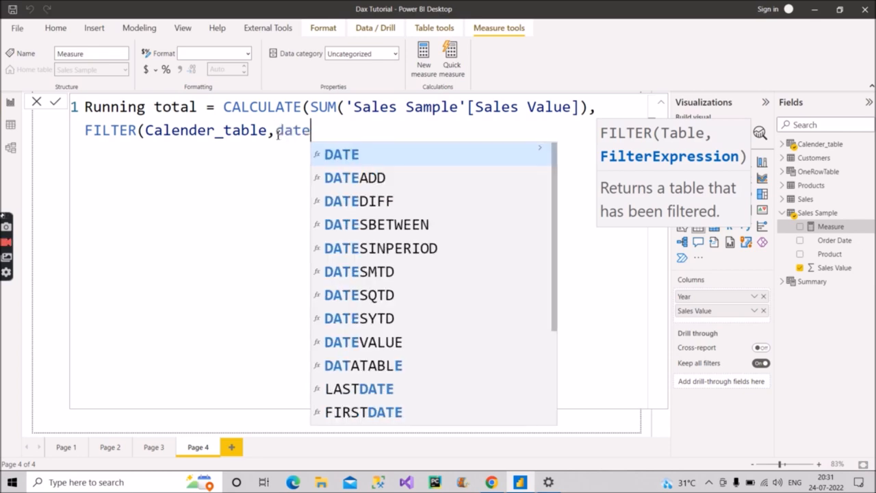
pyautogui.scroll(-3)
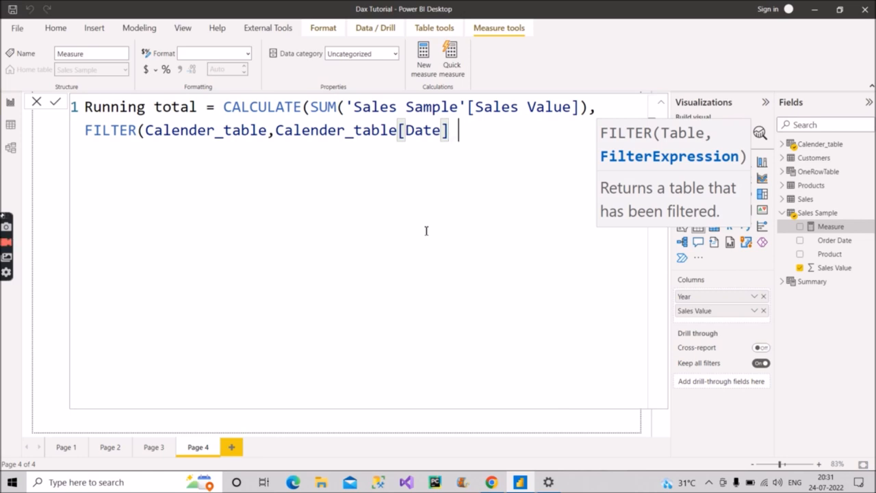
pyautogui.write('<')
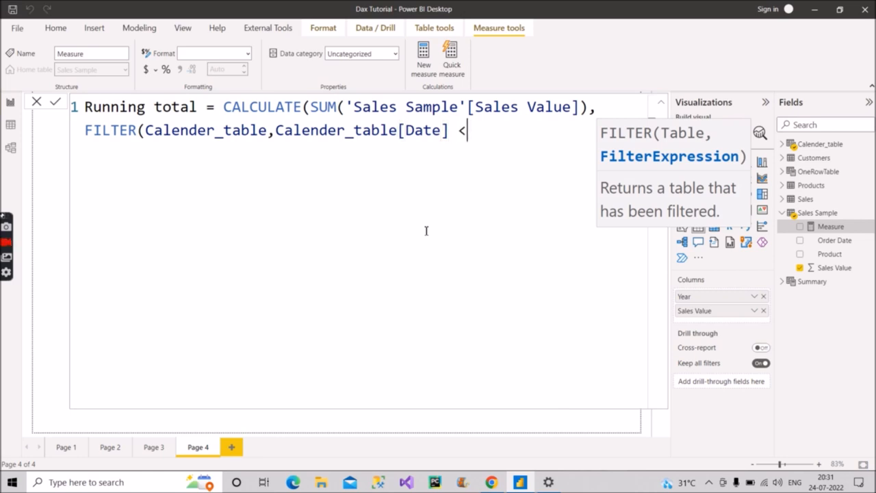
pyautogui.write('= M')
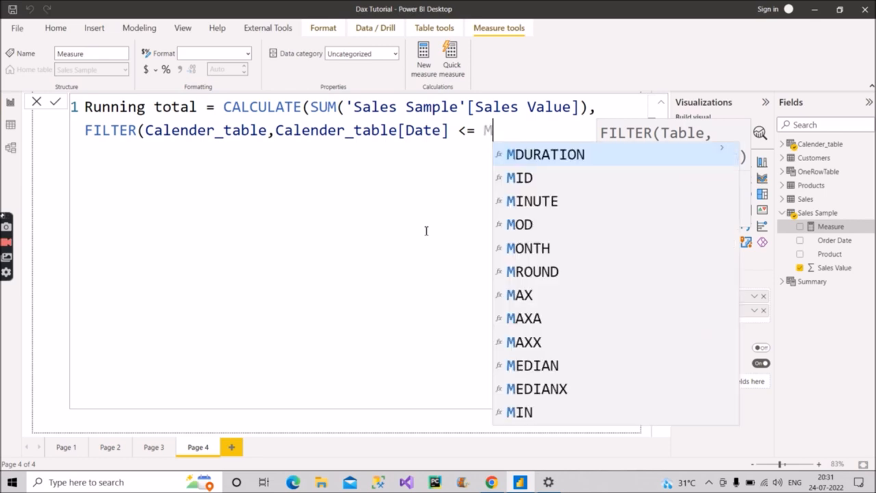
pyautogui.write('a')
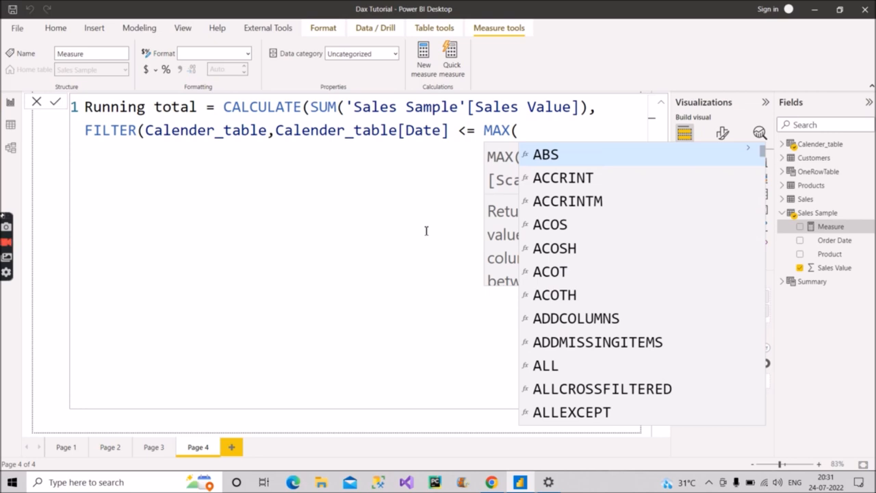
pyautogui.write('date')
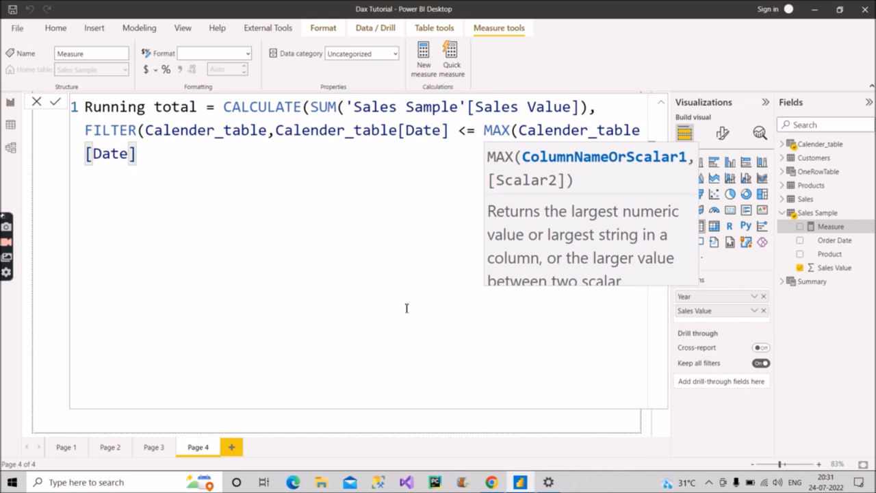
pyautogui.write(')))')
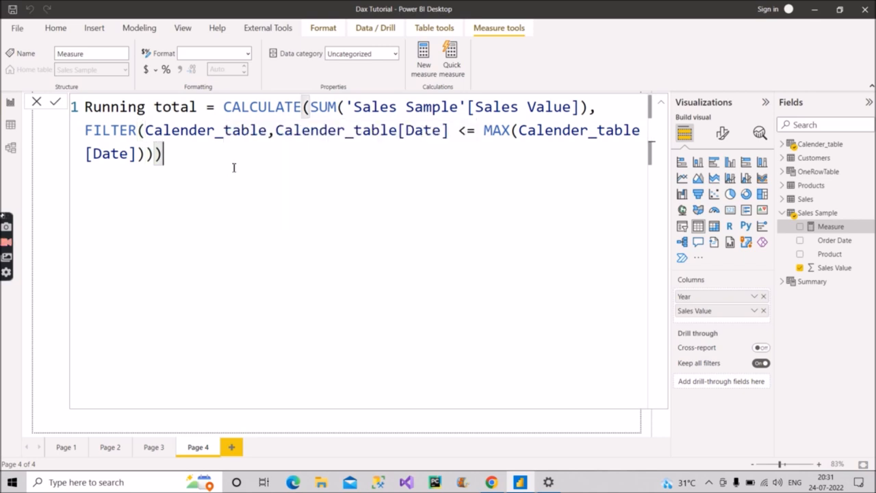
pyautogui.moveTo(394, 142)
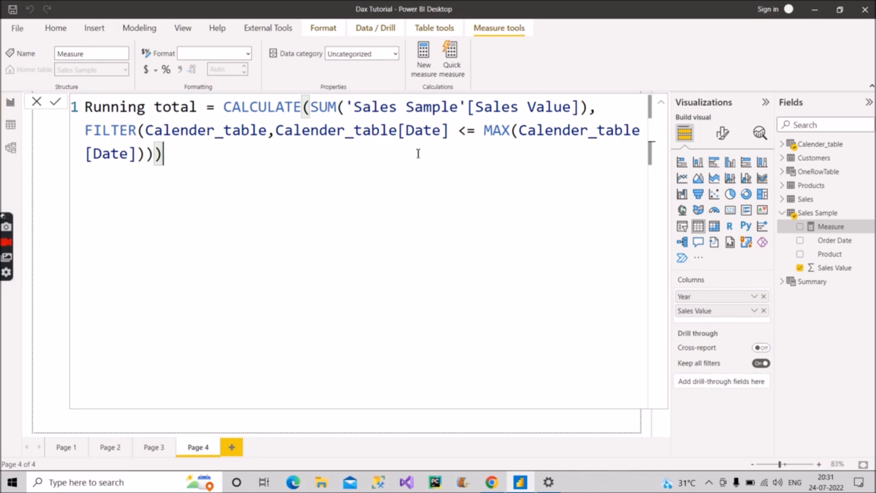
pyautogui.moveTo(457, 146)
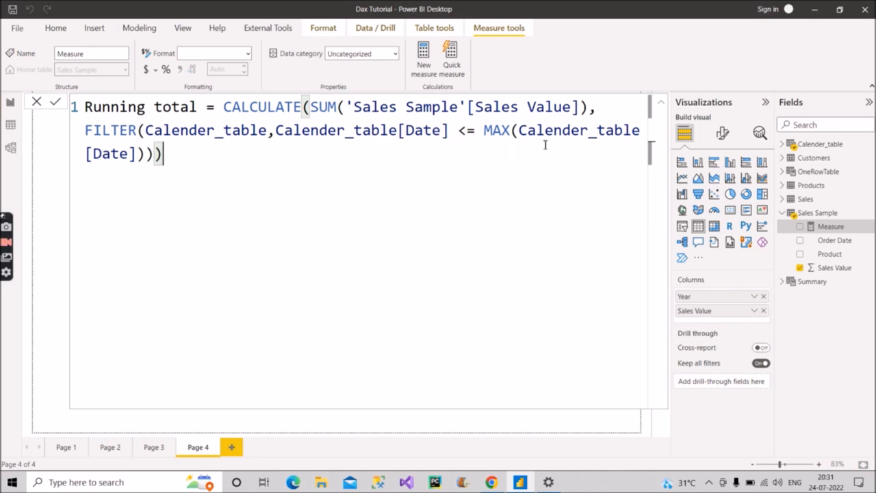
pyautogui.moveTo(440, 153)
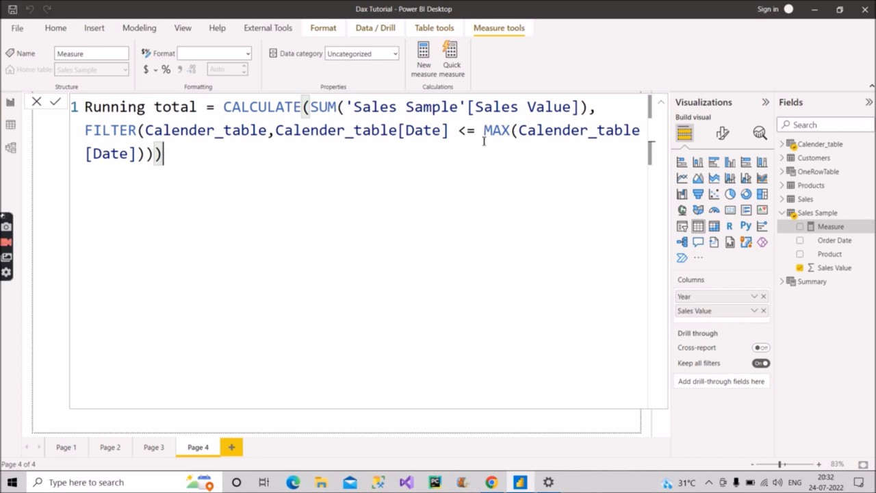
pyautogui.moveTo(616, 137)
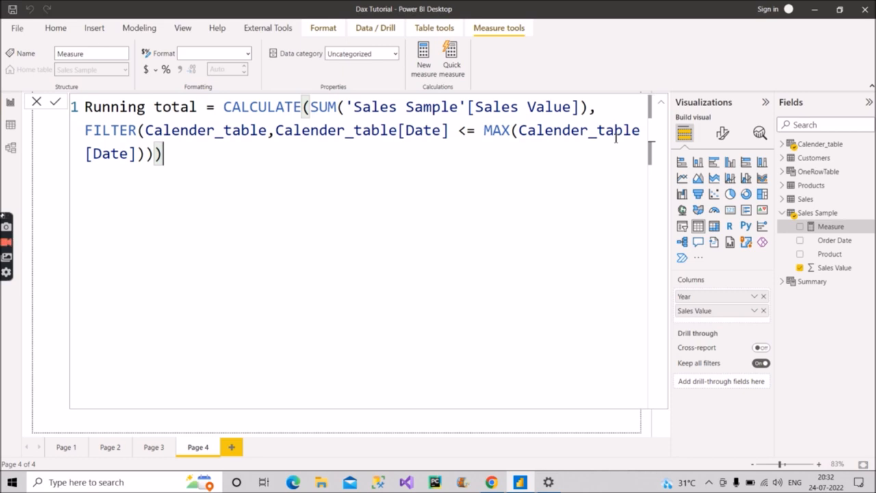
pyautogui.moveTo(384, 217)
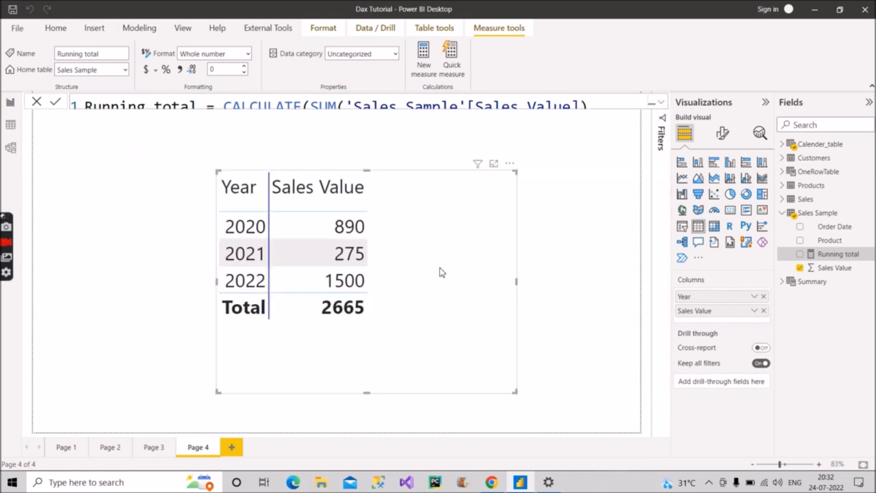
pyautogui.moveTo(724, 329)
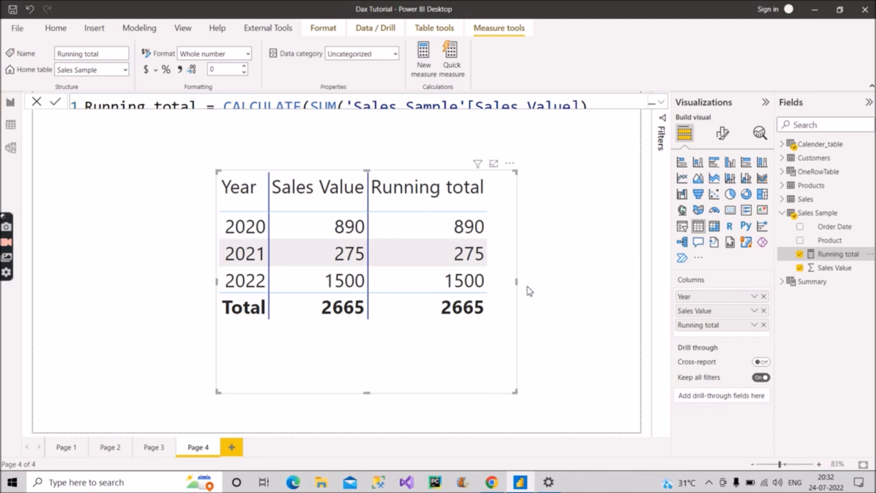
# Step: Add the Running total column to the Year table, showing 890, 275, 1500 totalling 2665
pyautogui.click(348, 253)
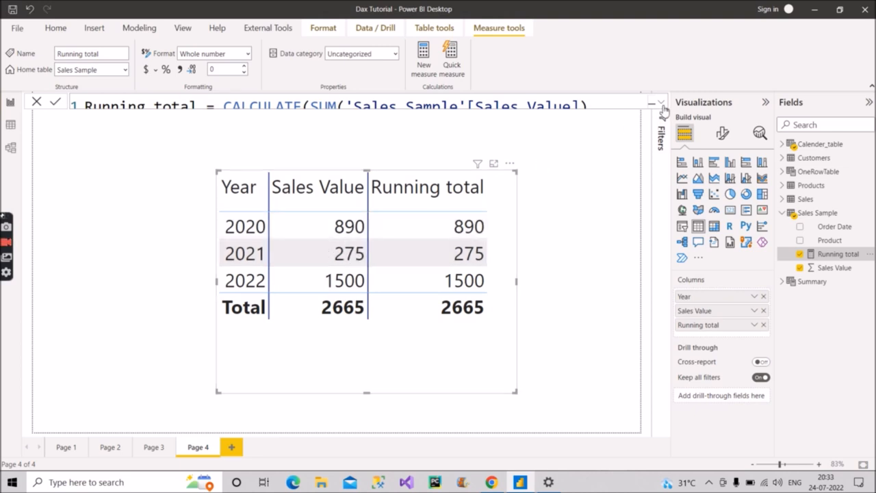
# Step: Wrap Calender_table in ALL inside FILTER so Running total accumulates 890, 1165, 2665
pyautogui.write('FILTER(Calender_table,Calender_table[Date] <= MAX(Calender_table[Date])))')
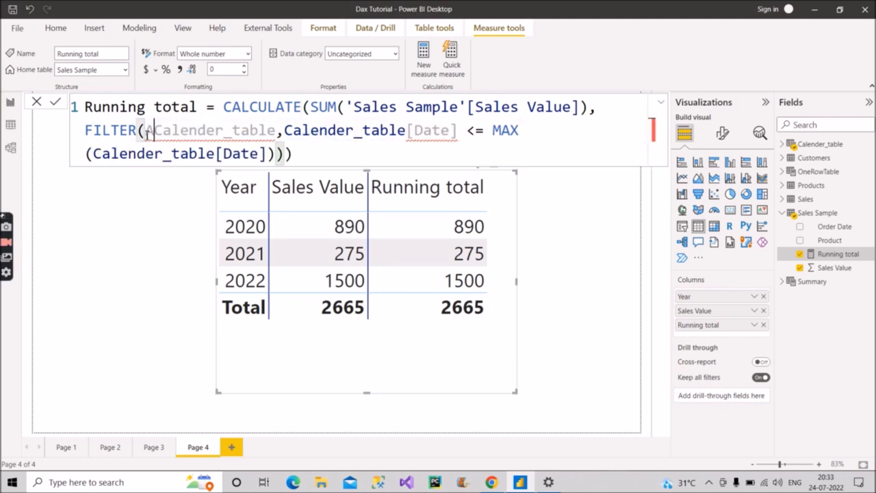
pyautogui.write('All')
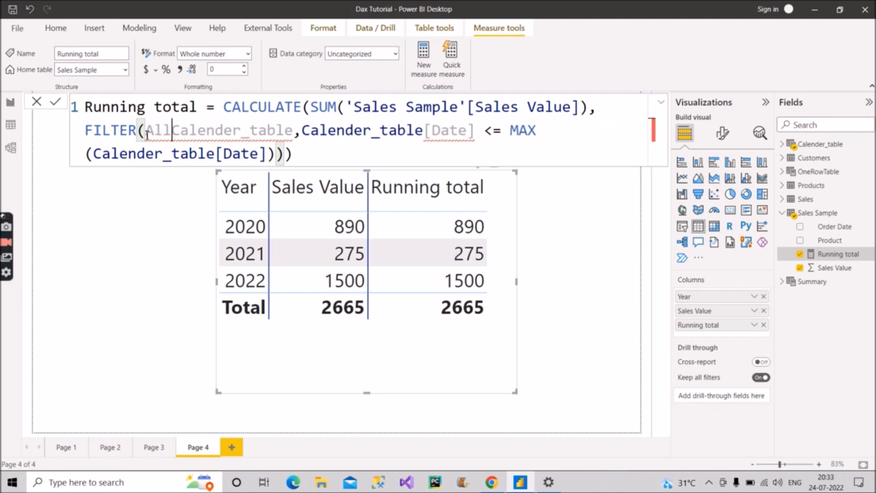
pyautogui.write('(')
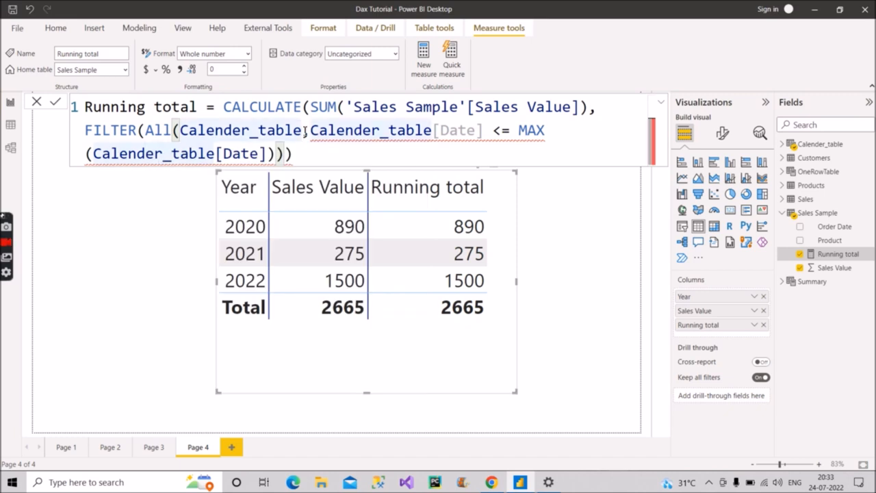
pyautogui.write(')')
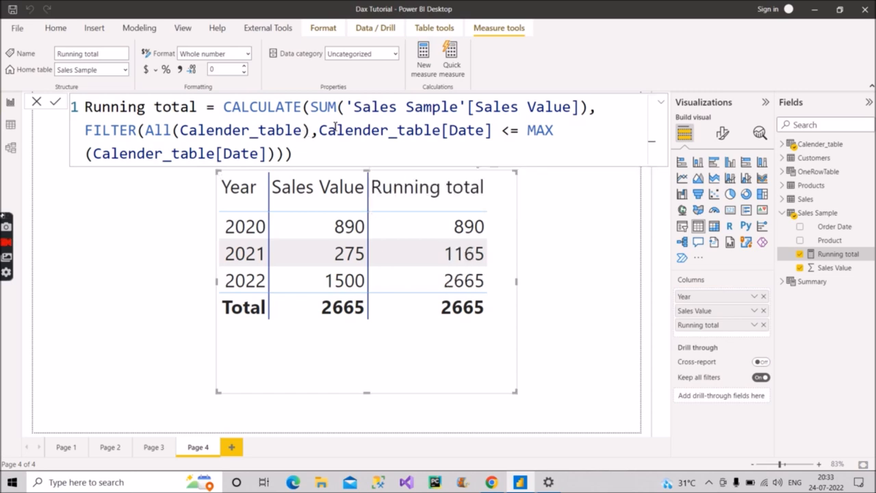
pyautogui.click(370, 225)
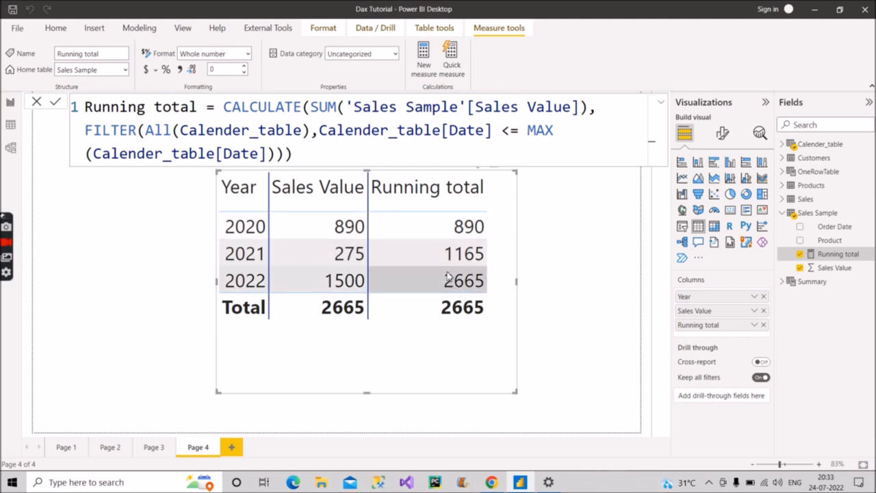
pyautogui.moveTo(512, 281)
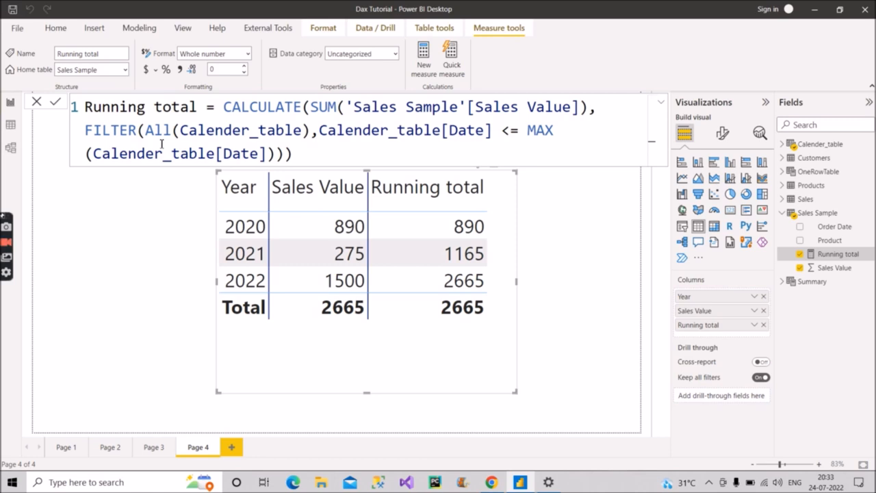
pyautogui.moveTo(200, 142)
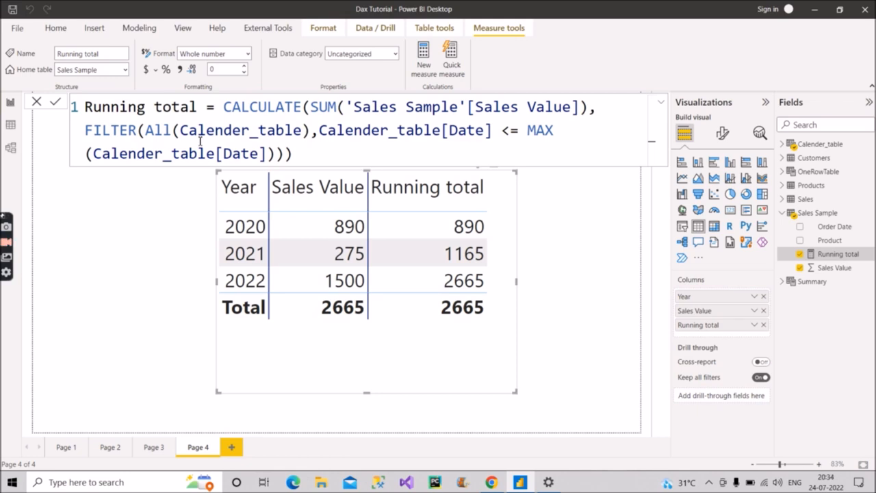
pyautogui.moveTo(40, 148)
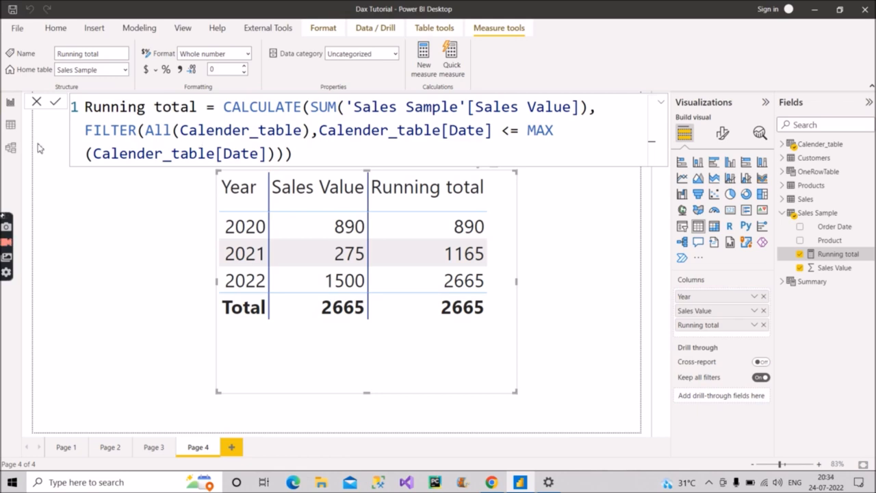
pyautogui.moveTo(275, 320)
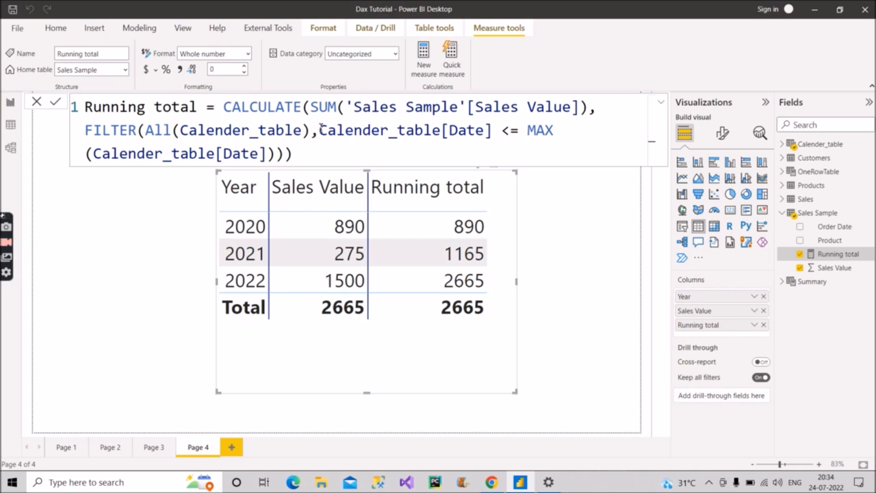
pyautogui.moveTo(318, 130); pyautogui.dragTo(267, 154)
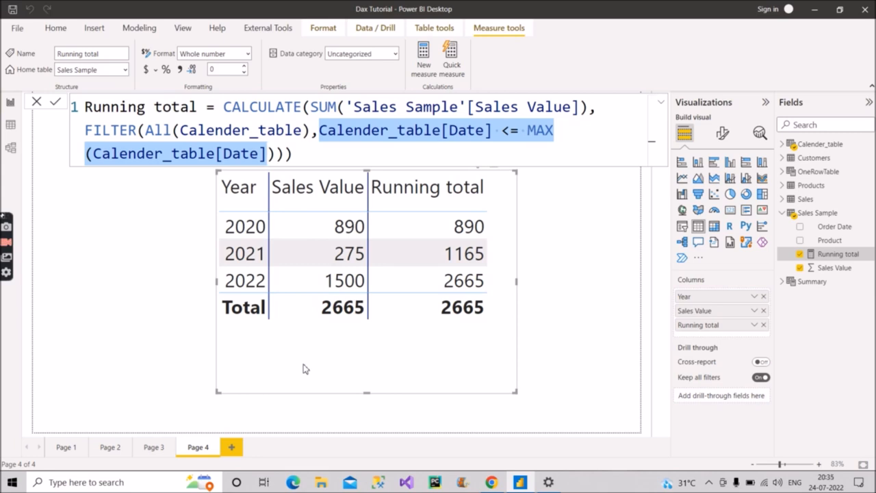
pyautogui.click(317, 154)
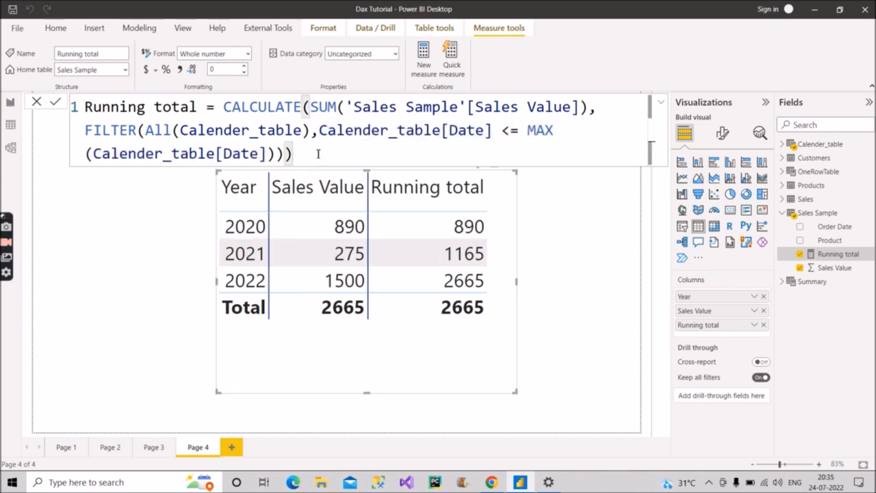